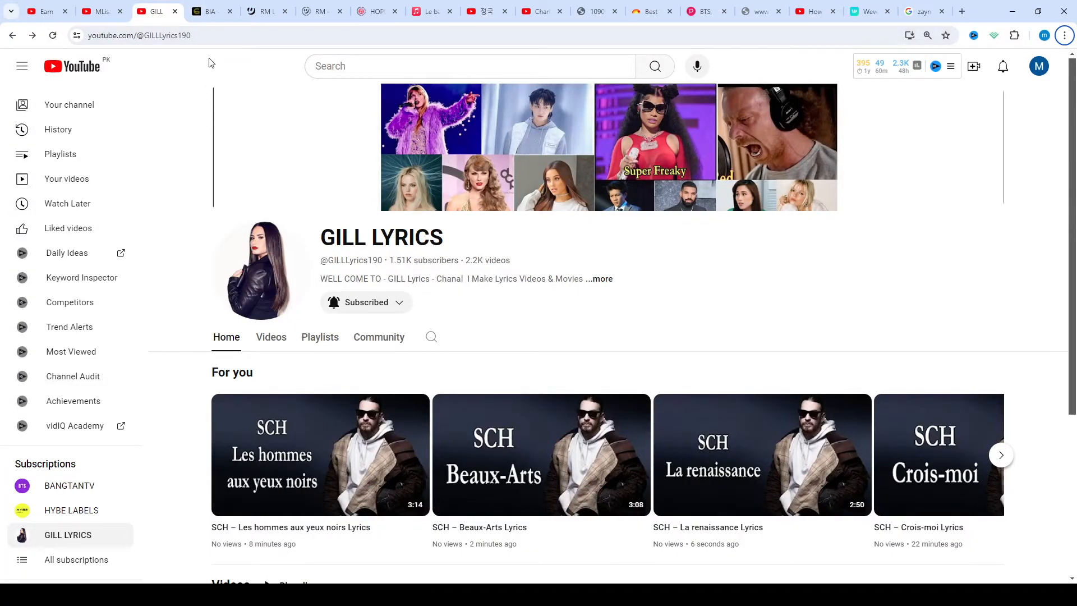
- Switch to the BIA 'SUE MEEE?' Lyrics tab and scroll past the header image to the [Intro] lines
left_click(212, 11)
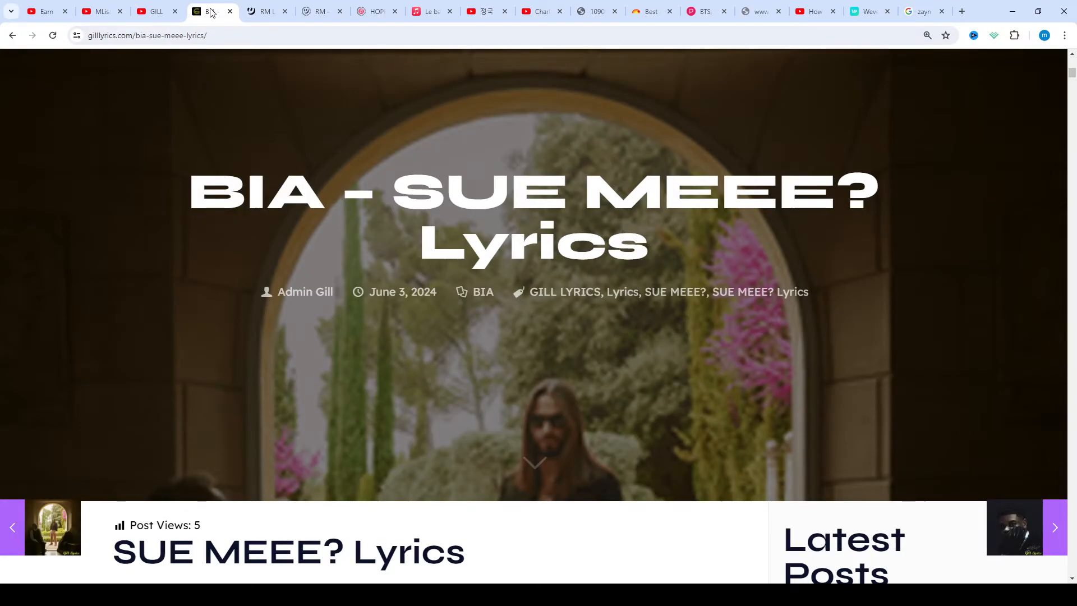
scroll("down", 3)
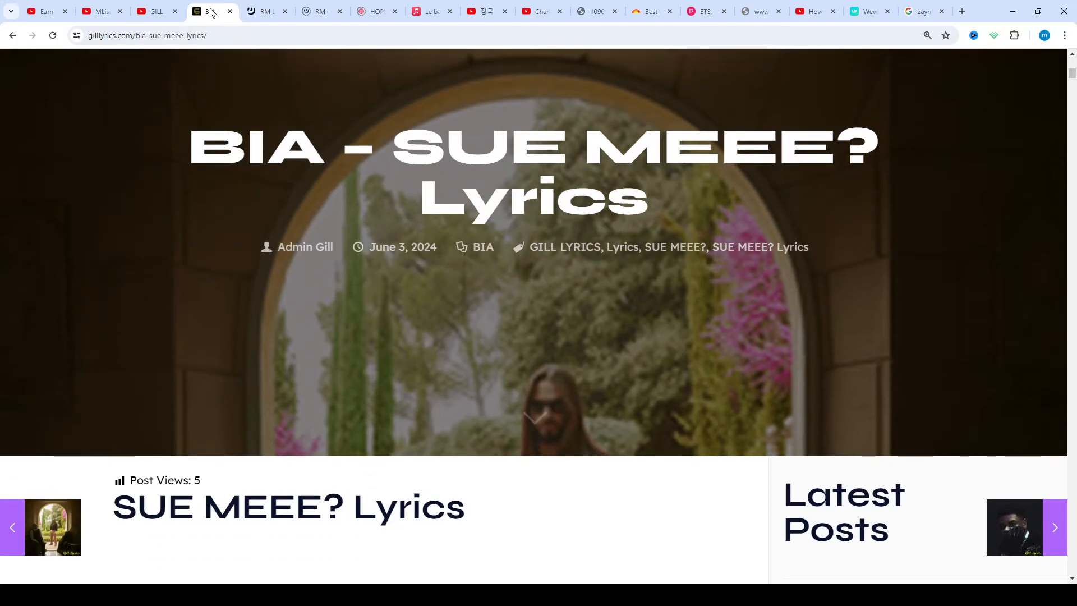
scroll("down", 3)
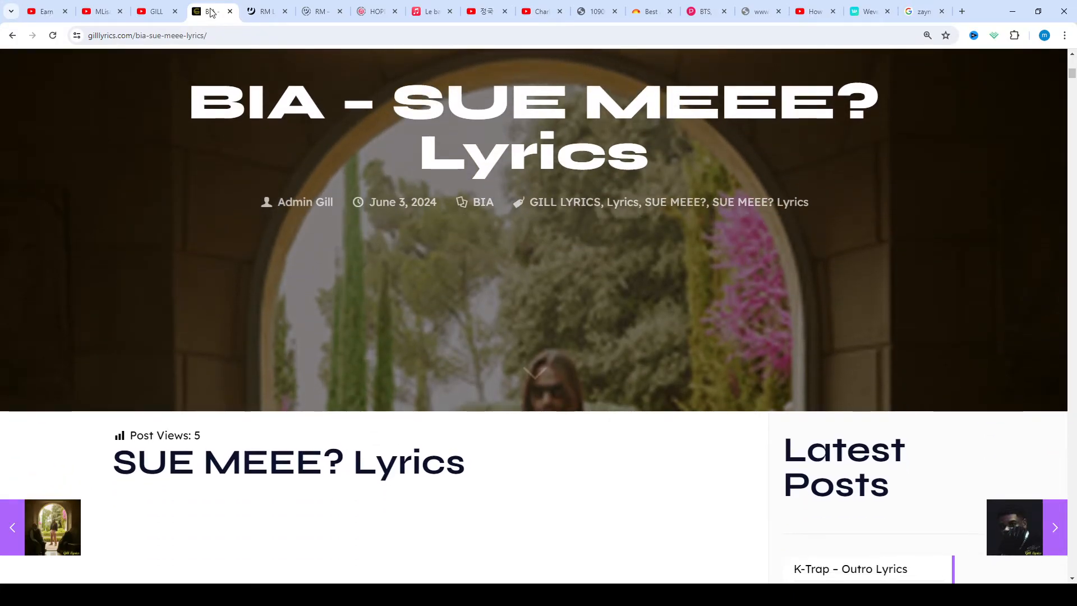
scroll("down", 3)
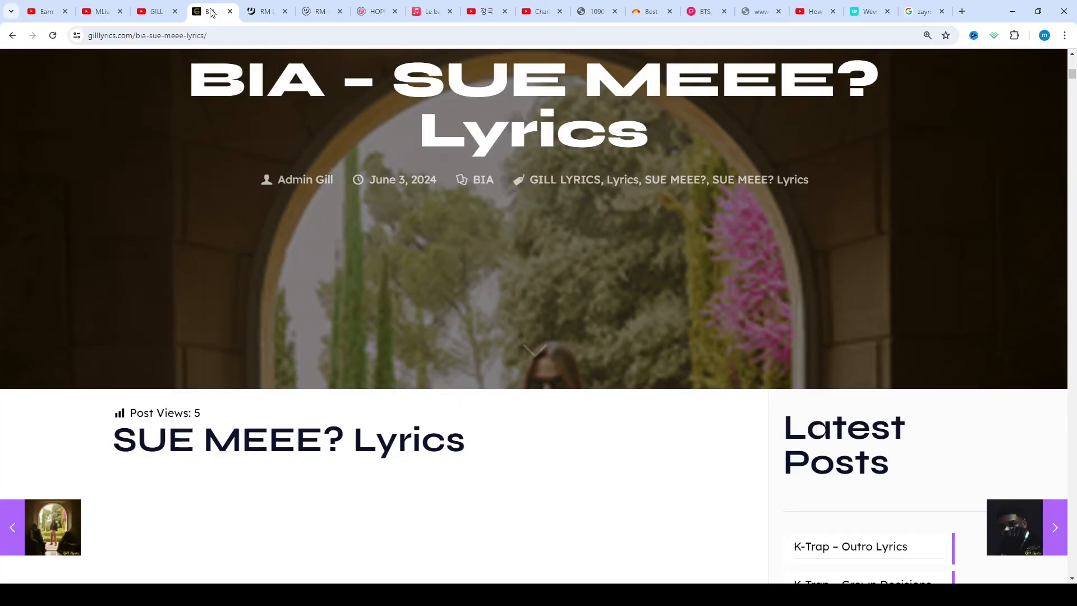
scroll("down", 3)
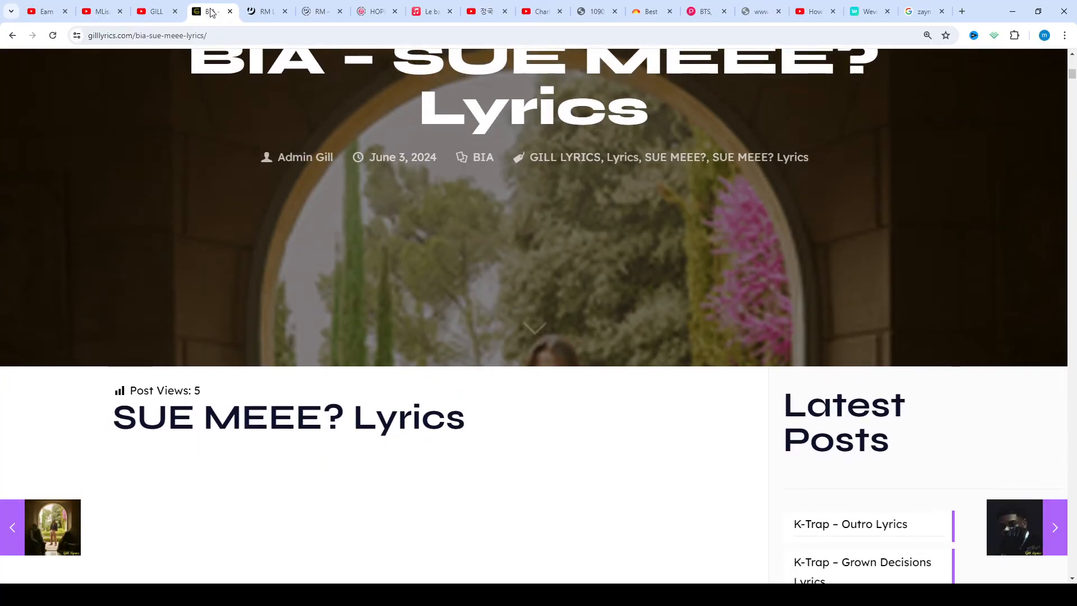
scroll("down", 3)
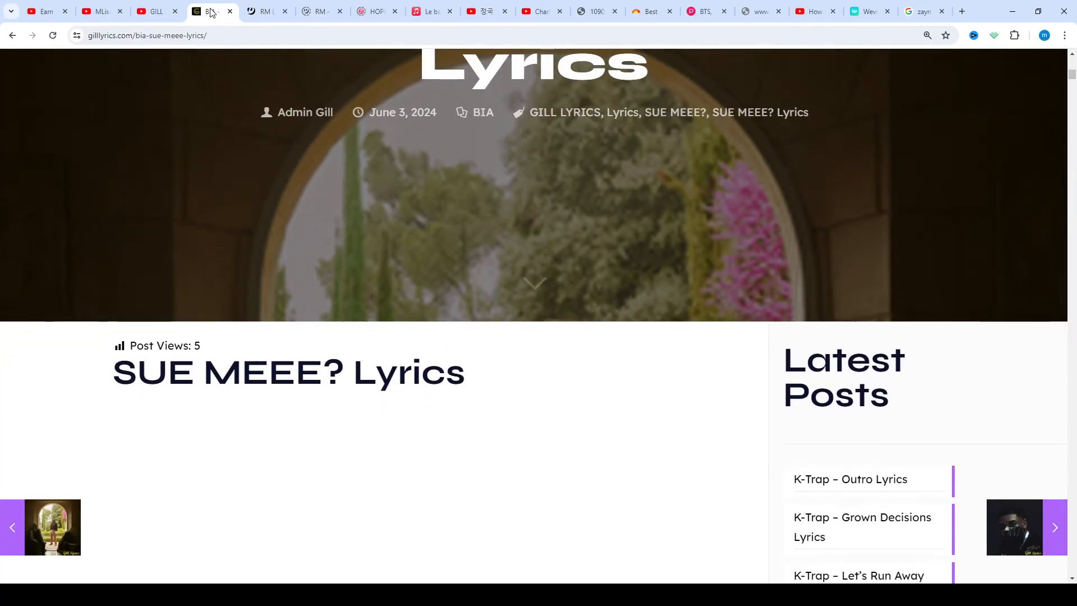
scroll("down", 3)
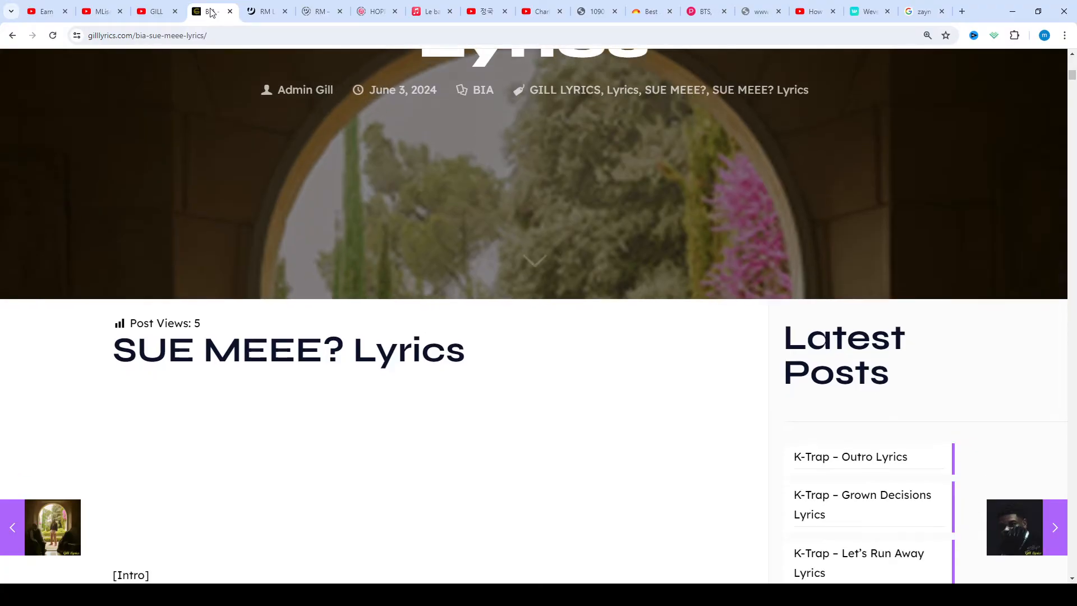
scroll("down", 3)
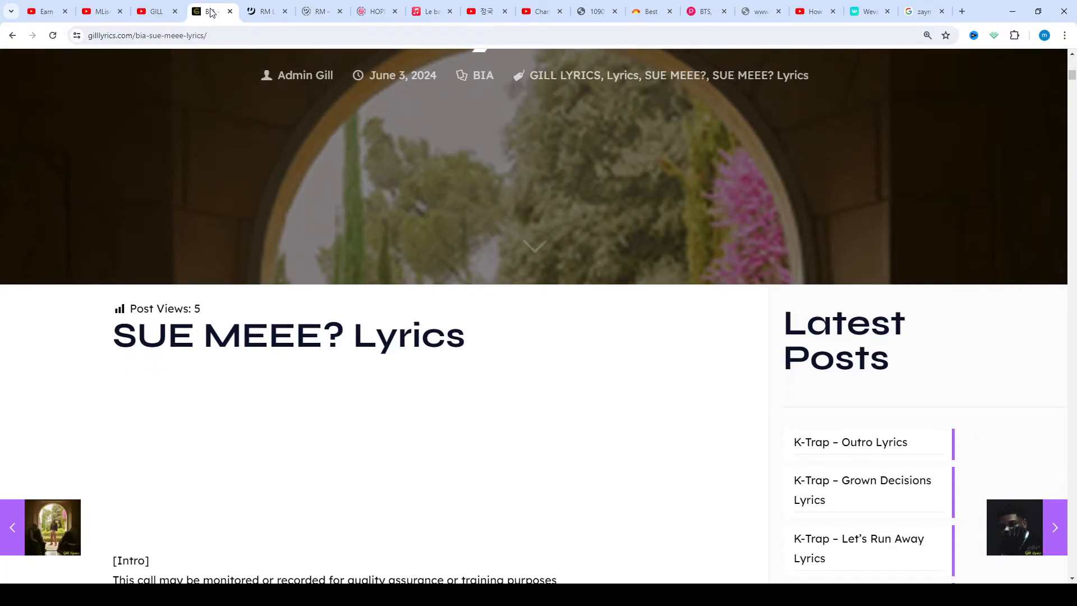
scroll("down", 3)
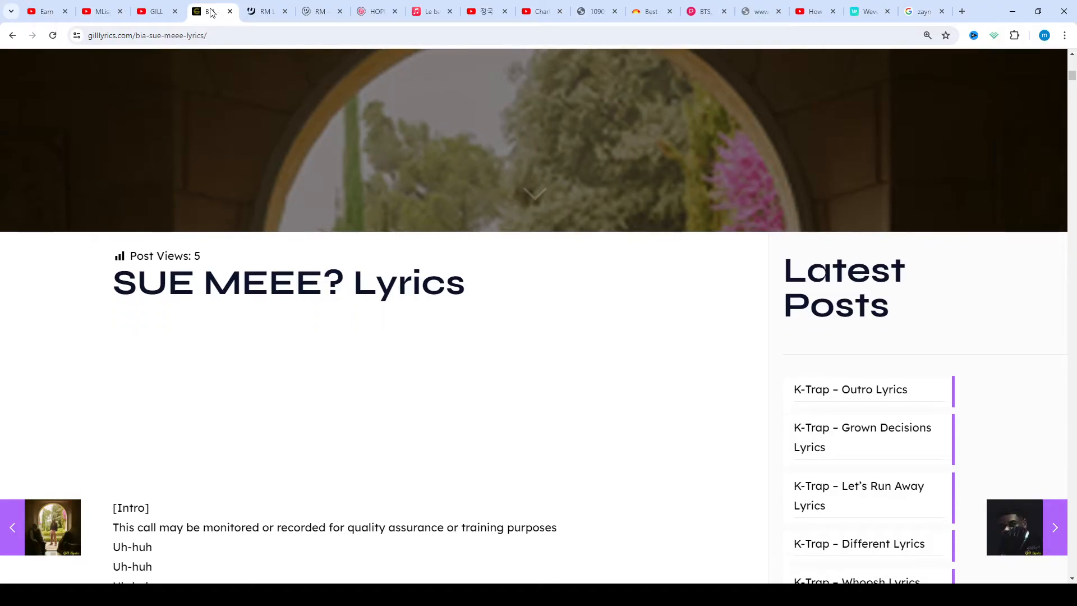
scroll("down", 3)
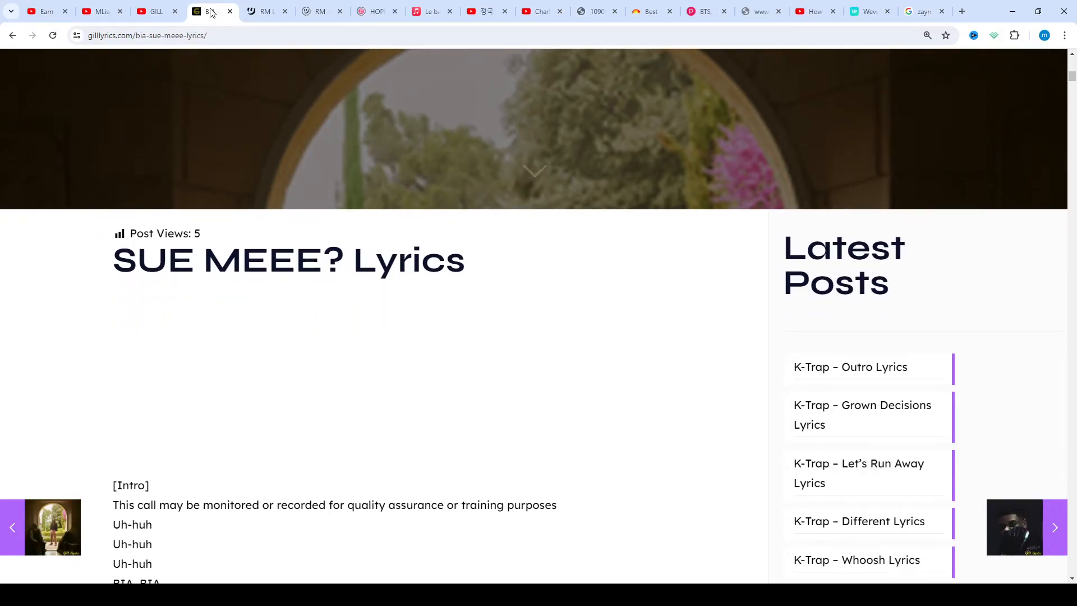
scroll("down", 3)
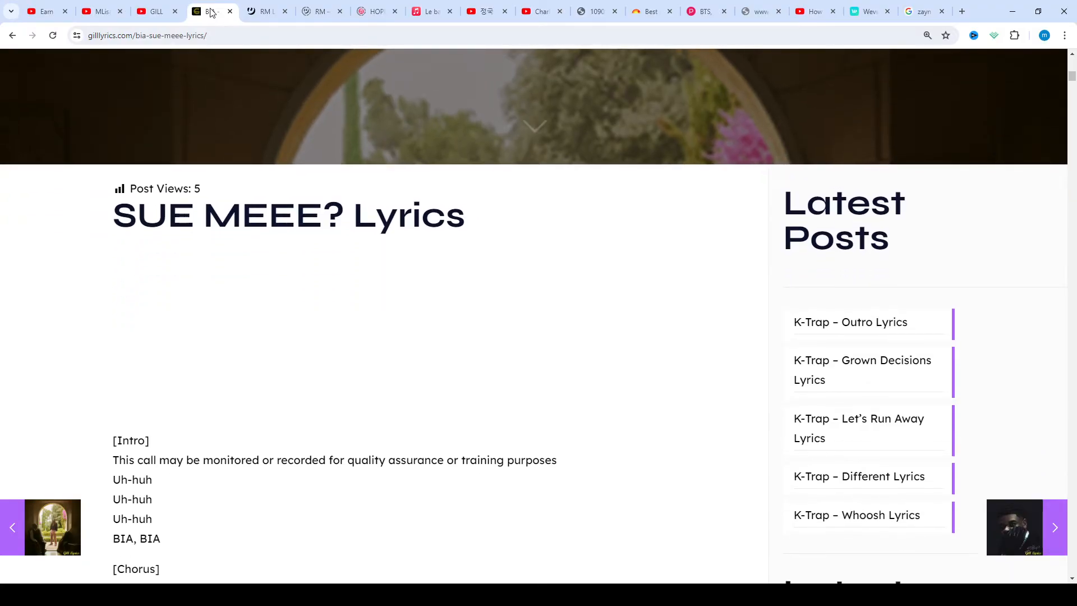
- Scroll down through the [Chorus] section of the BIA lyrics
scroll("down", 3)
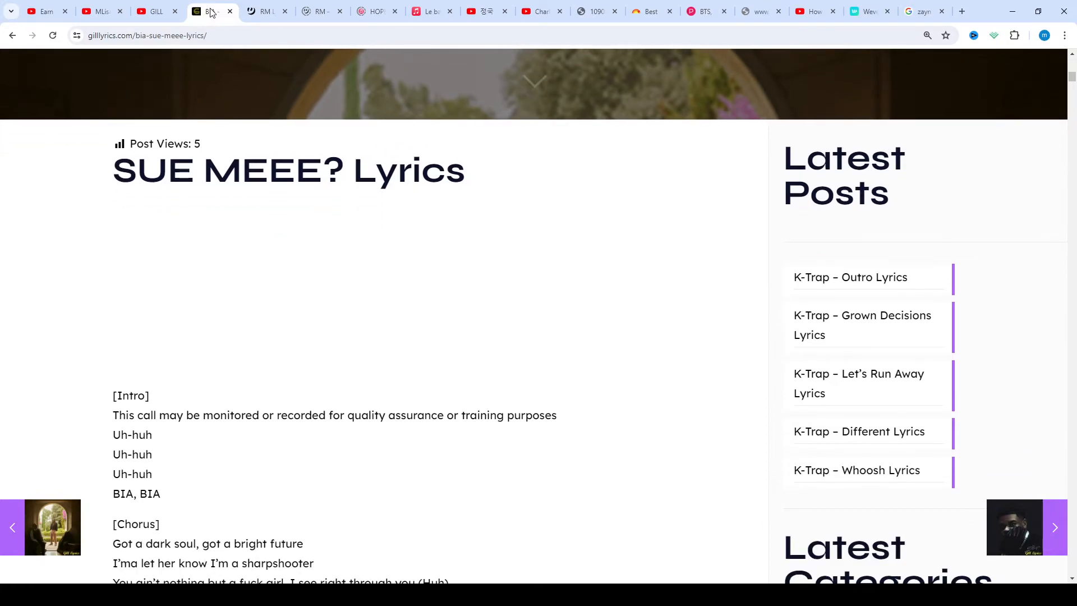
scroll("down", 3)
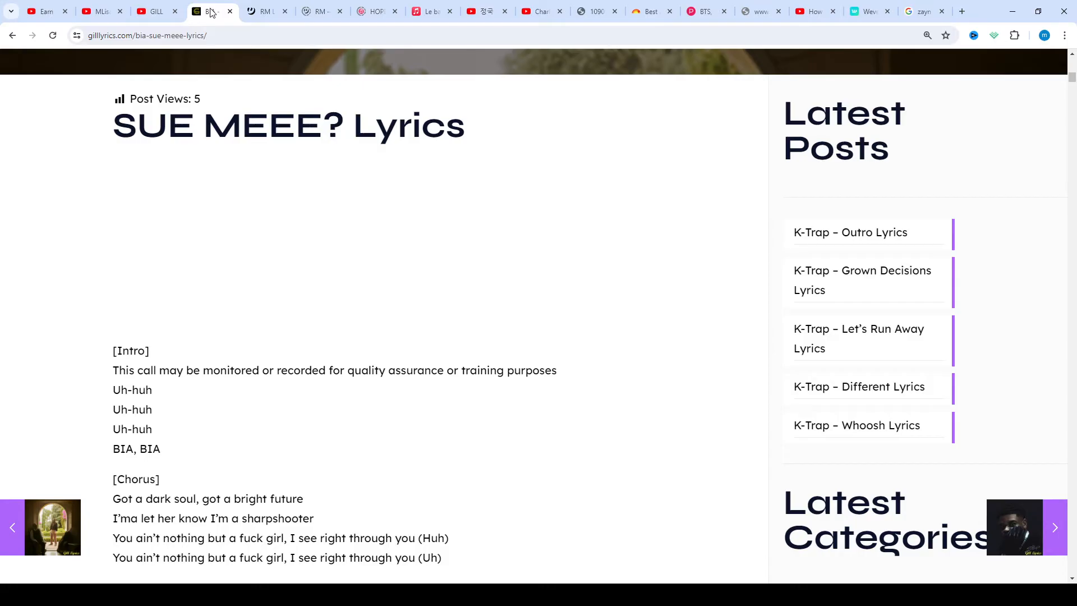
scroll("down", 3)
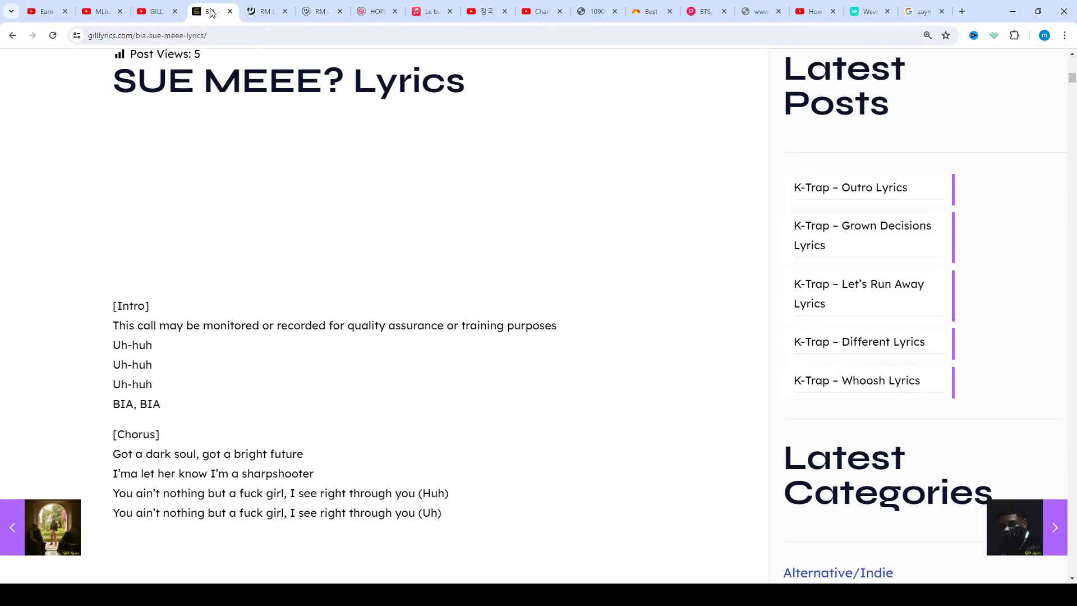
scroll("down", 3)
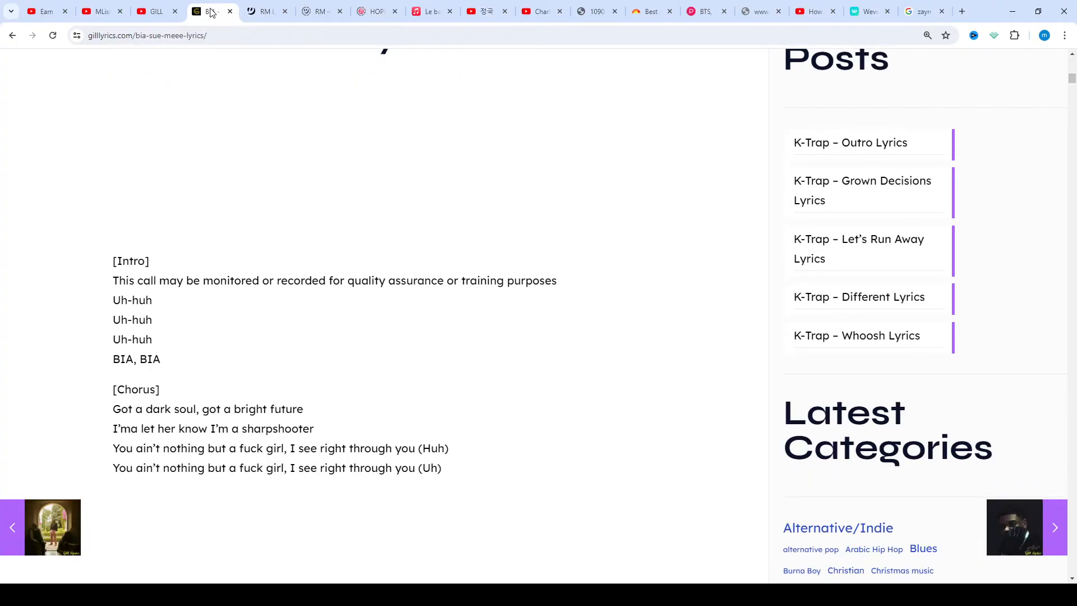
scroll("down", 3)
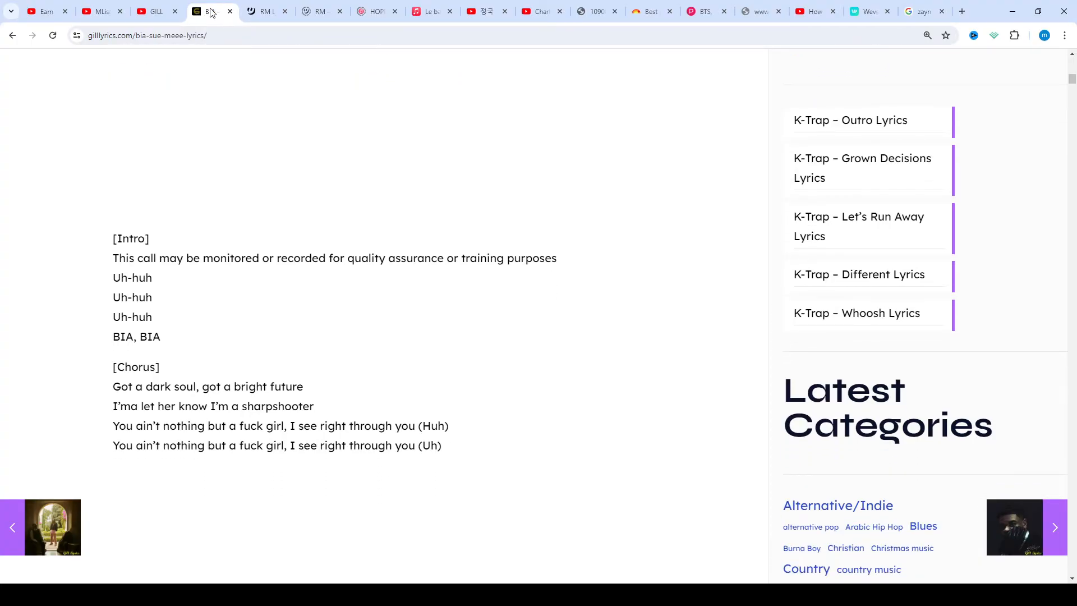
scroll("down", 3)
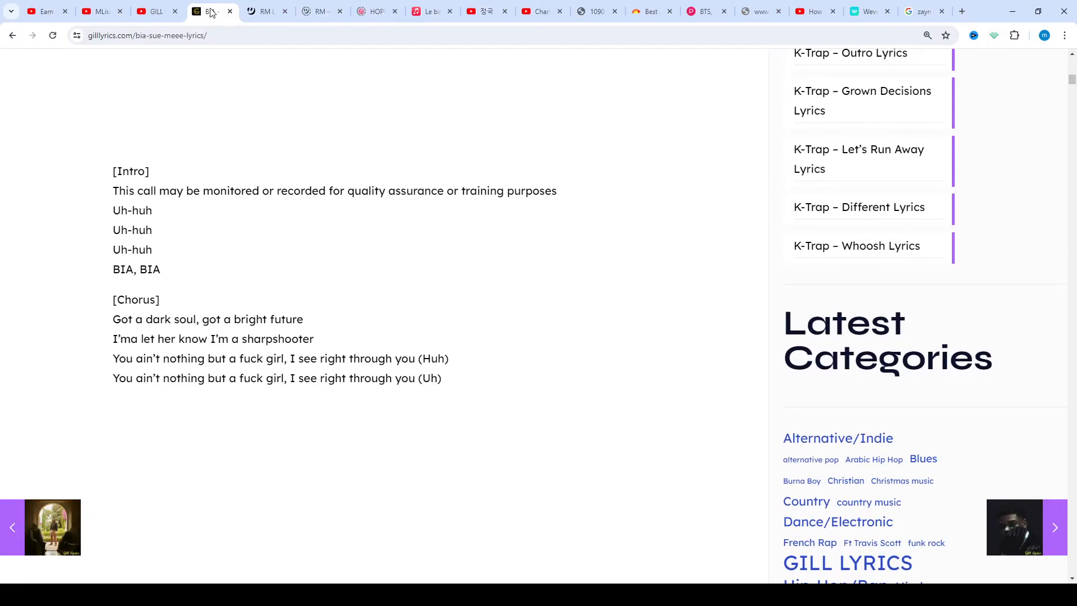
scroll("down", 3)
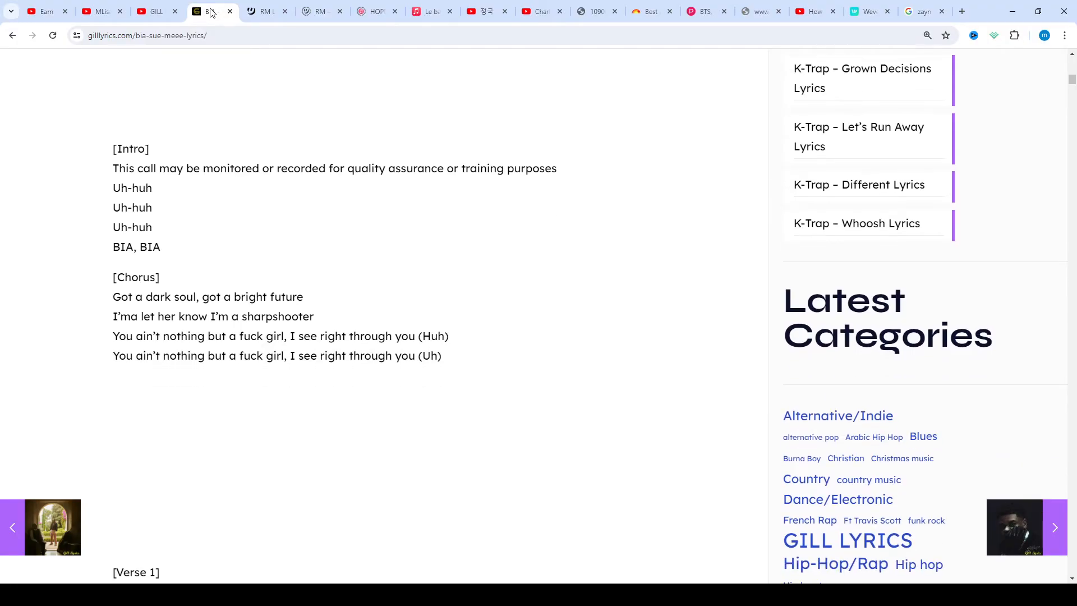
scroll("down", 3)
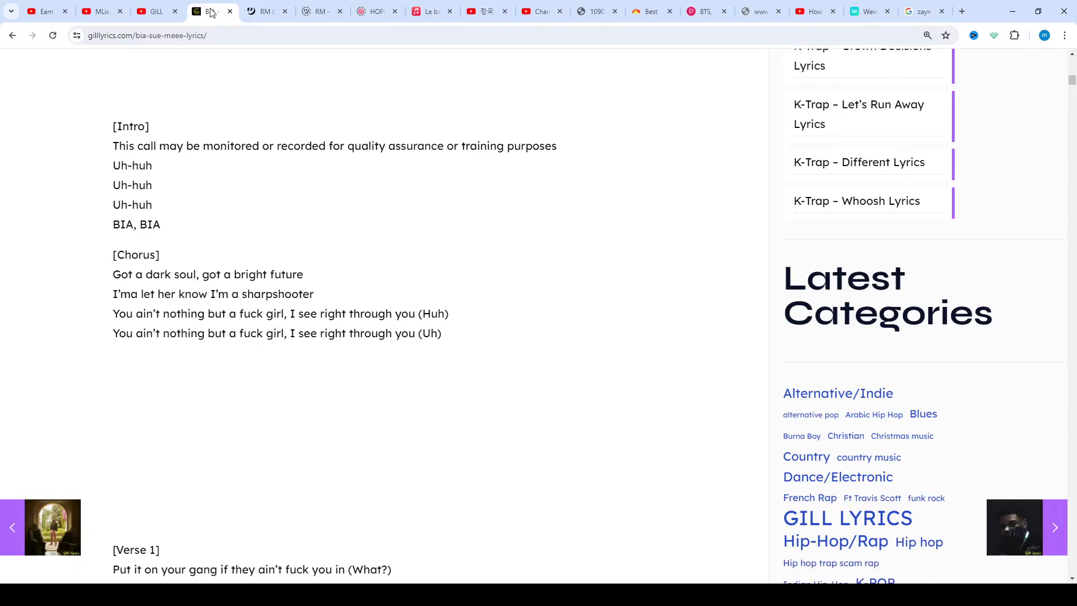
scroll("down", 3)
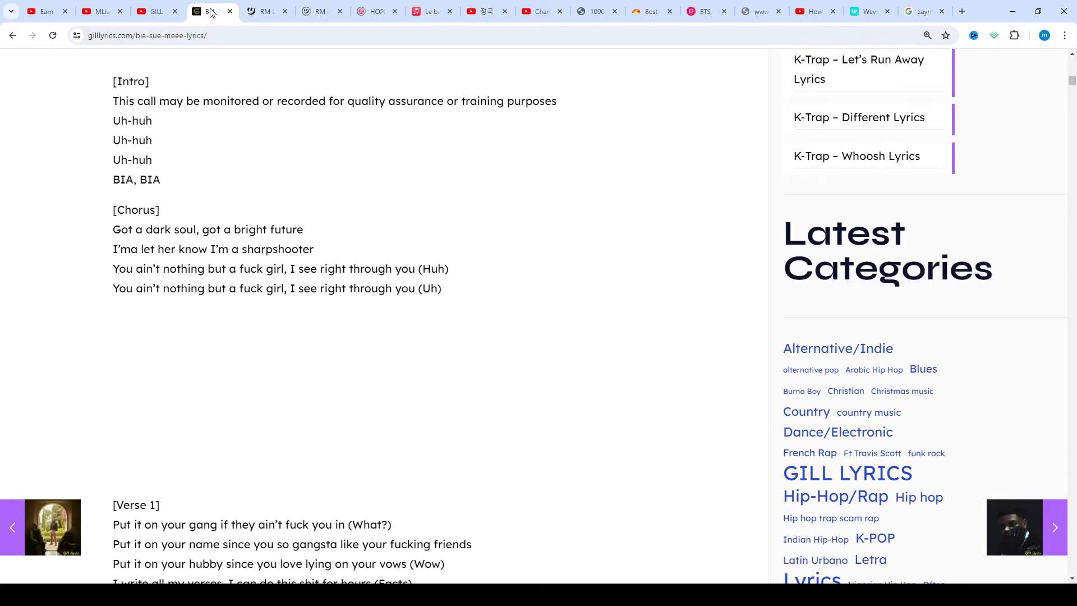
- Continue scrolling until the [Verse 1] lines are in view
scroll("down", 3)
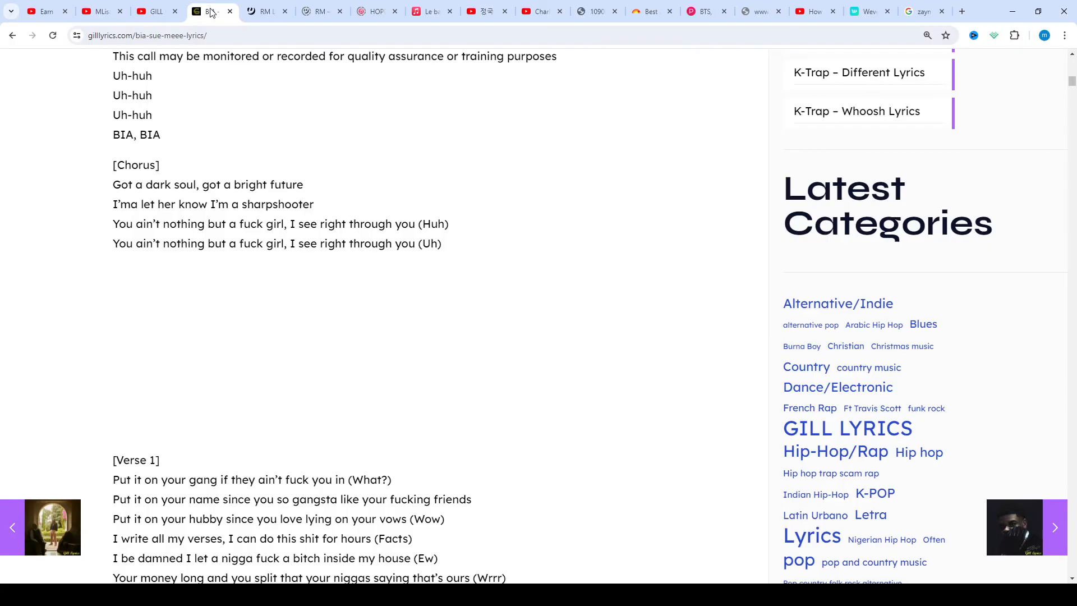
scroll("down", 3)
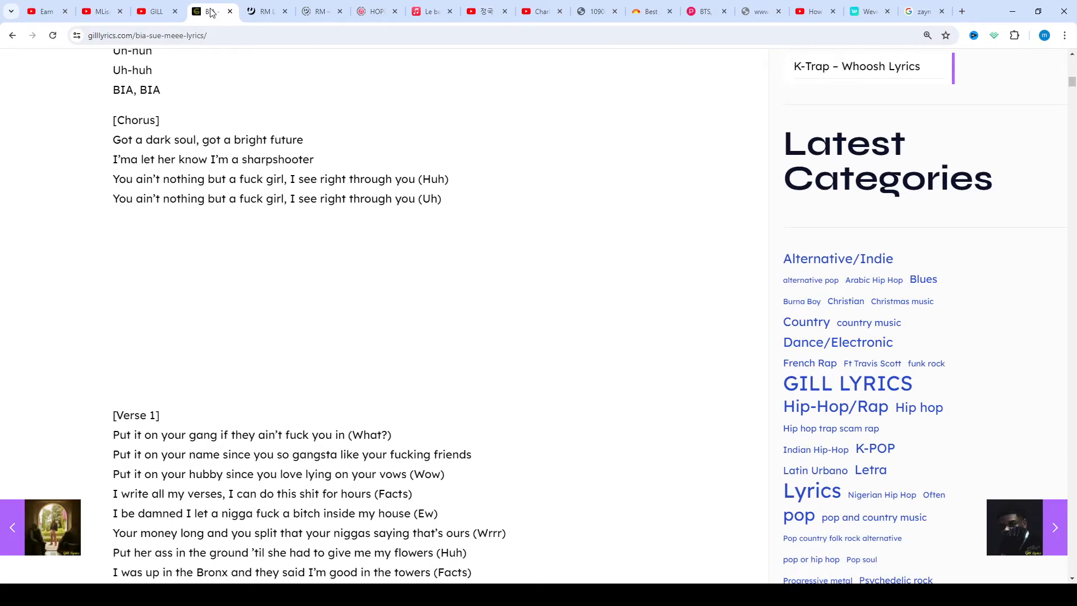
scroll("down", 3)
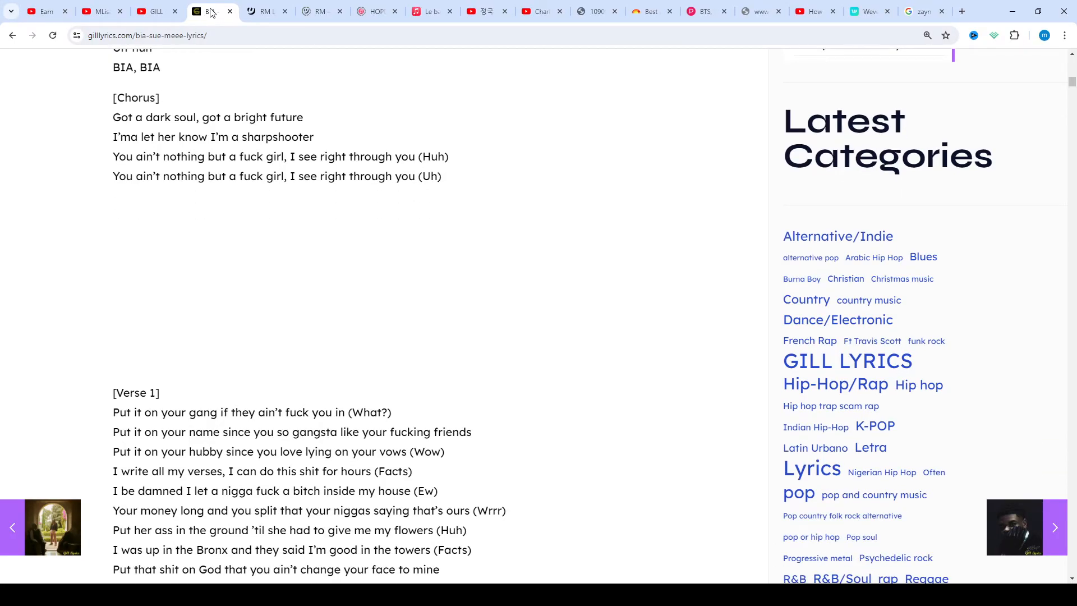
scroll("down", 3)
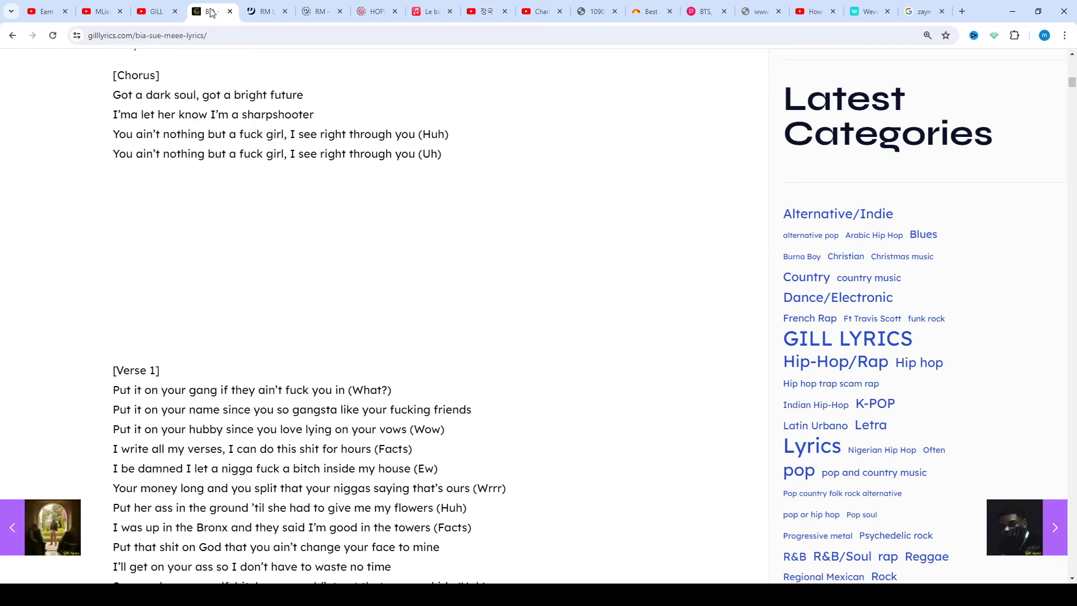
scroll("down", 3)
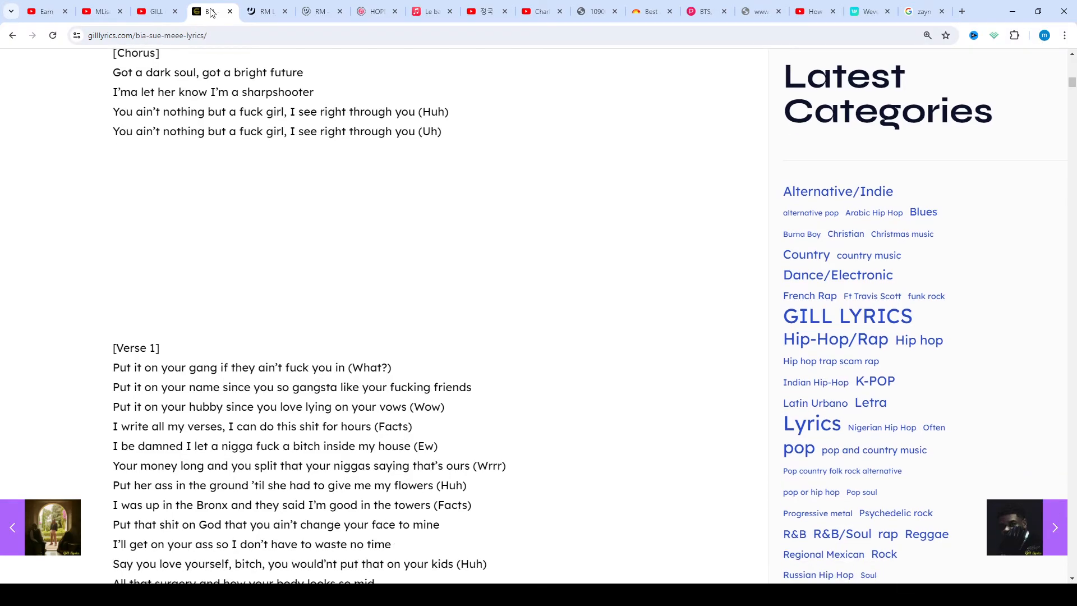
scroll("down", 3)
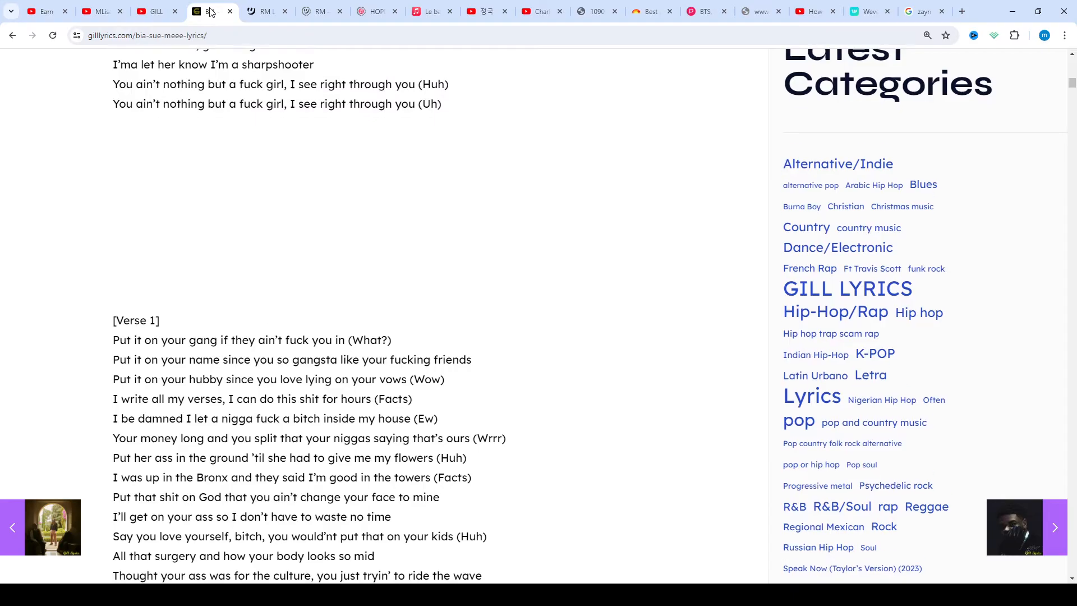
scroll("down", 3)
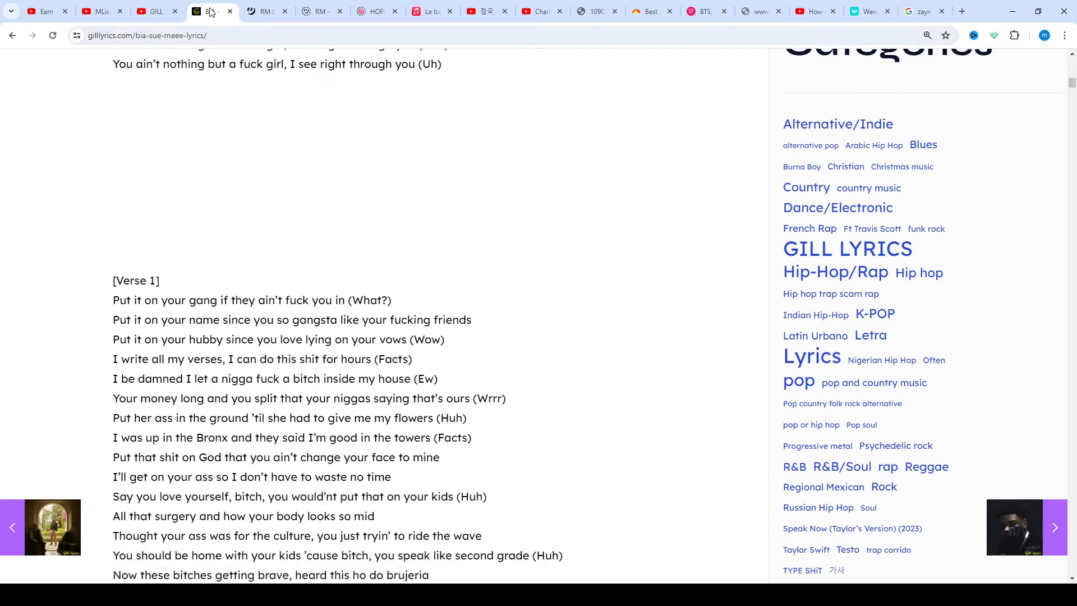
scroll("down", 3)
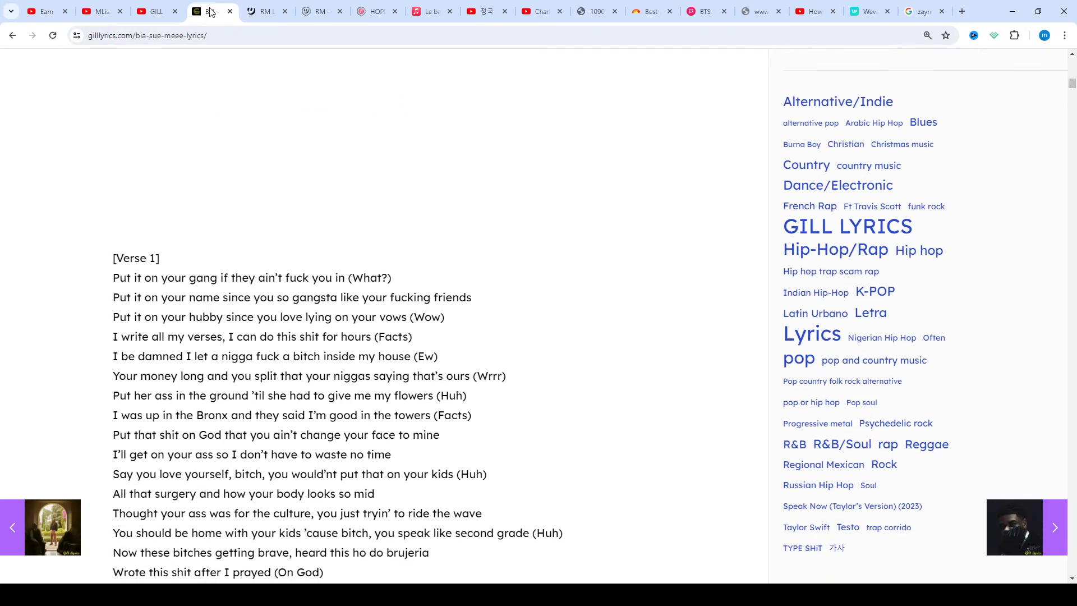
scroll("down", 3)
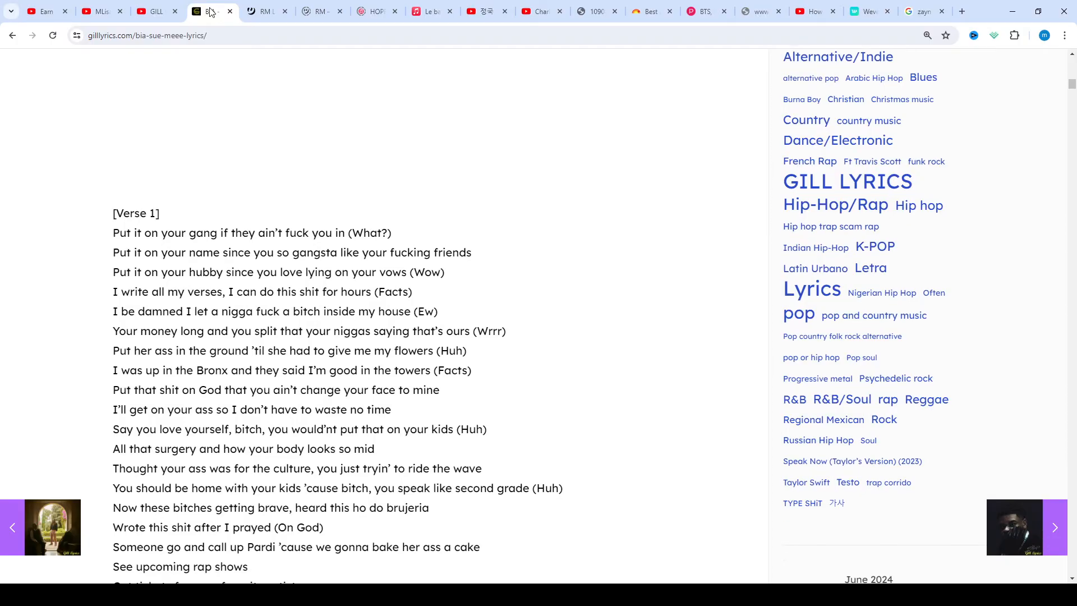
scroll("down", 3)
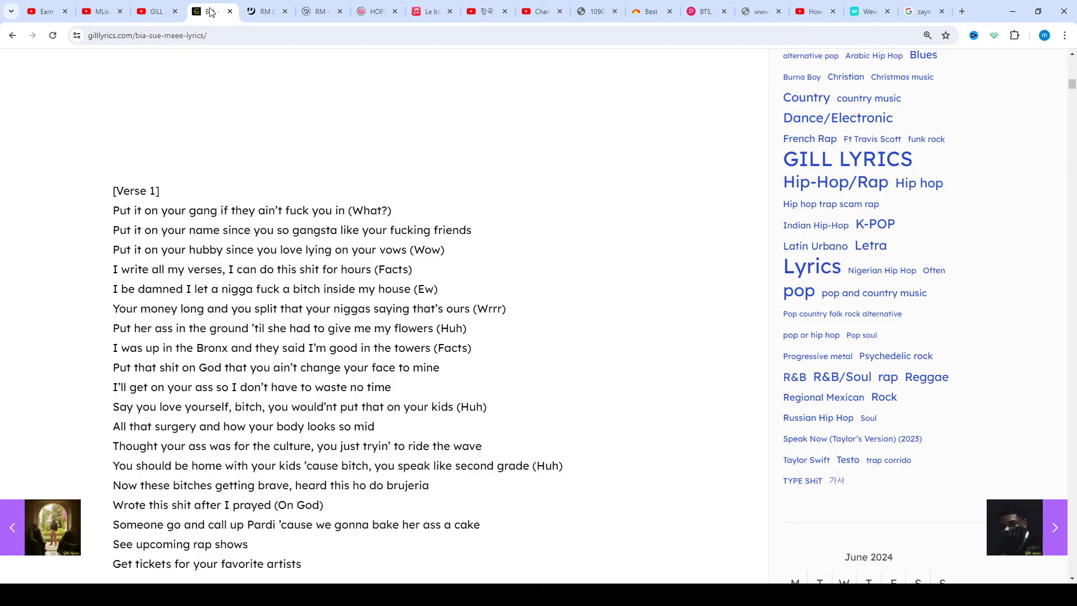
- Scroll past Verse 1 to the repeated [Chorus] and the opening lines of [Verse 2]
scroll("down", 3)
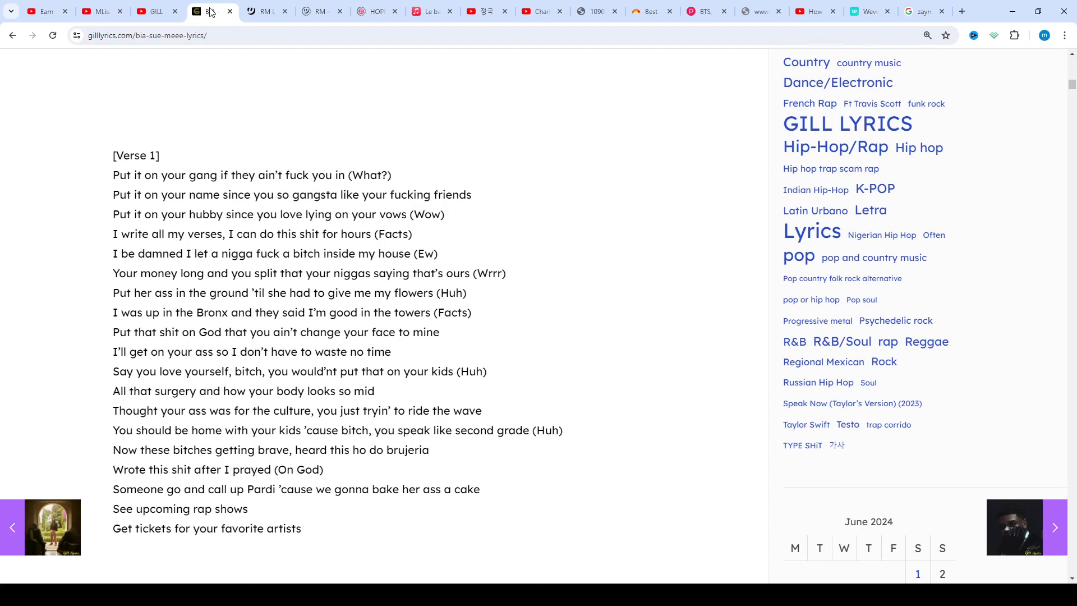
scroll("down", 3)
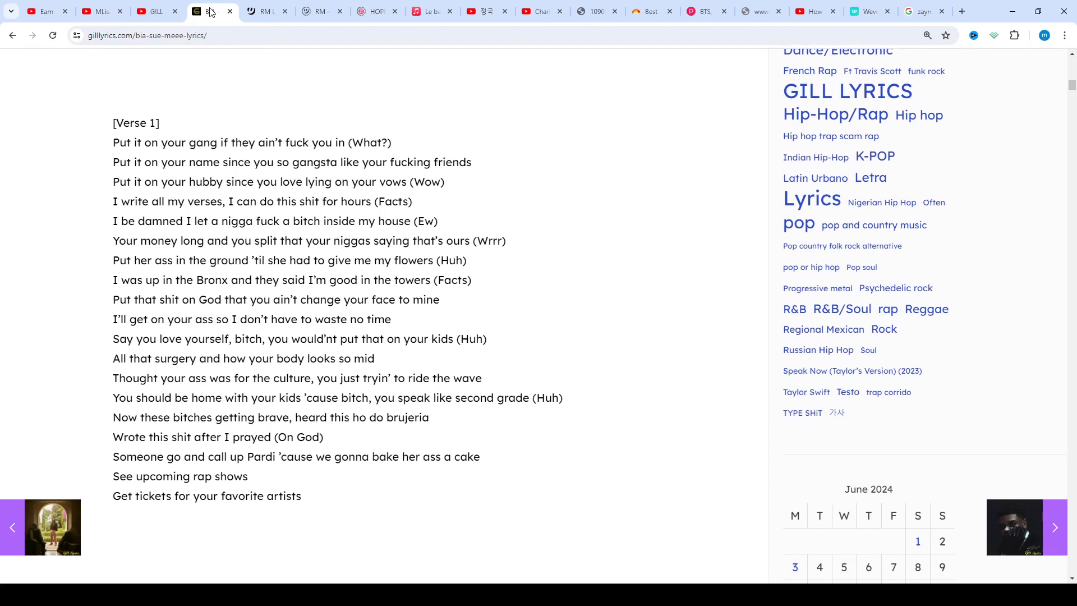
scroll("down", 3)
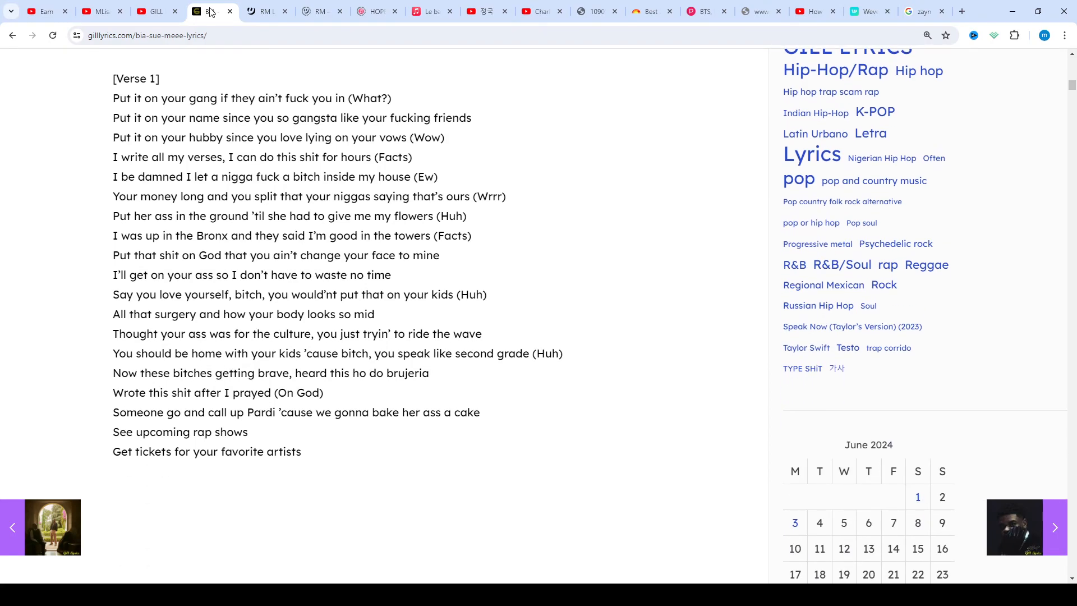
scroll("down", 3)
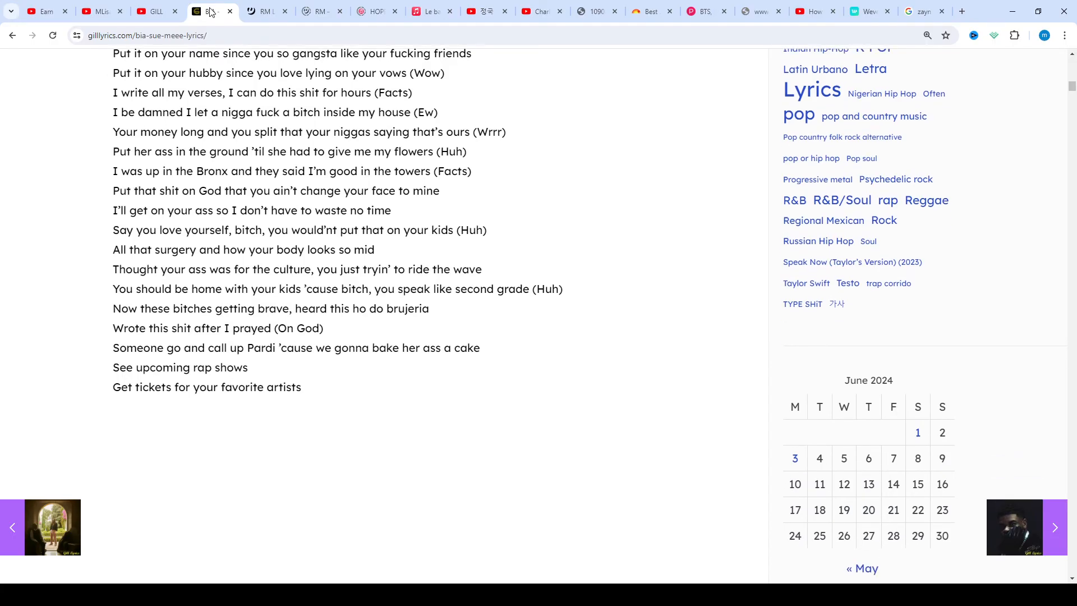
scroll("down", 3)
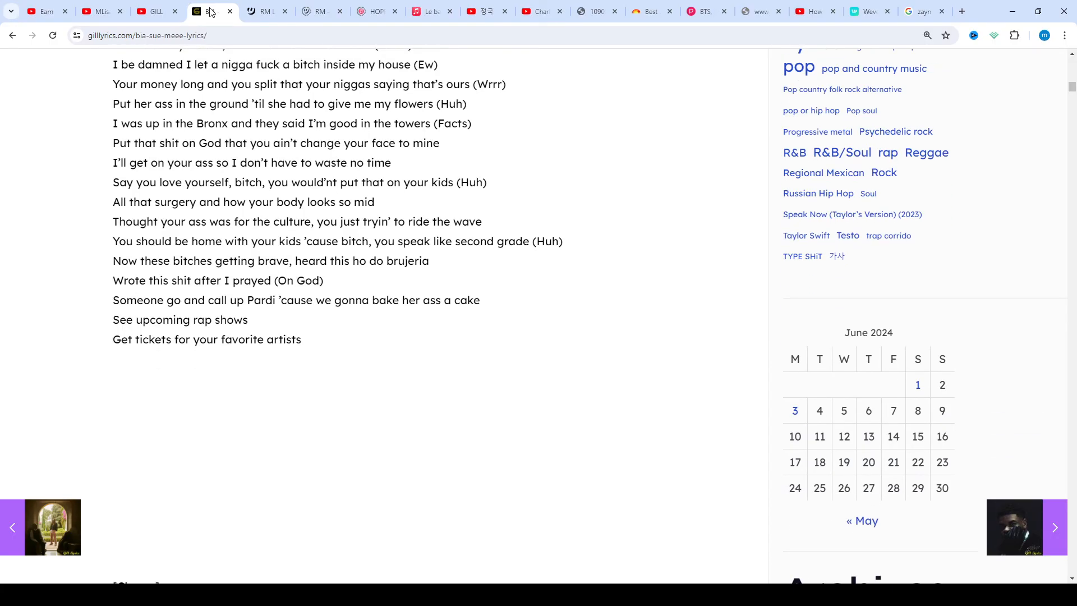
scroll("down", 3)
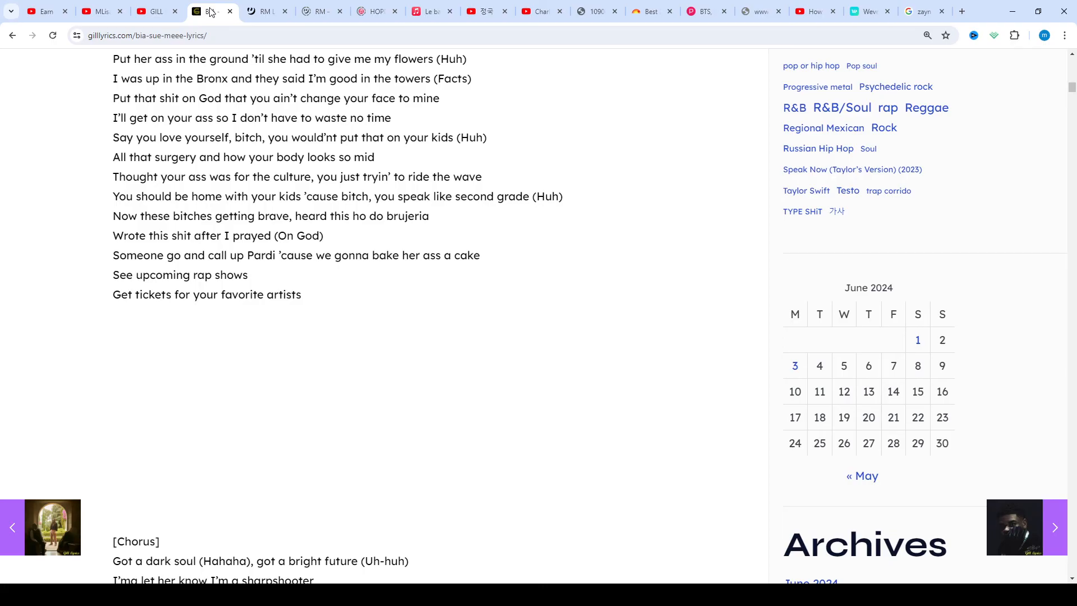
scroll("down", 3)
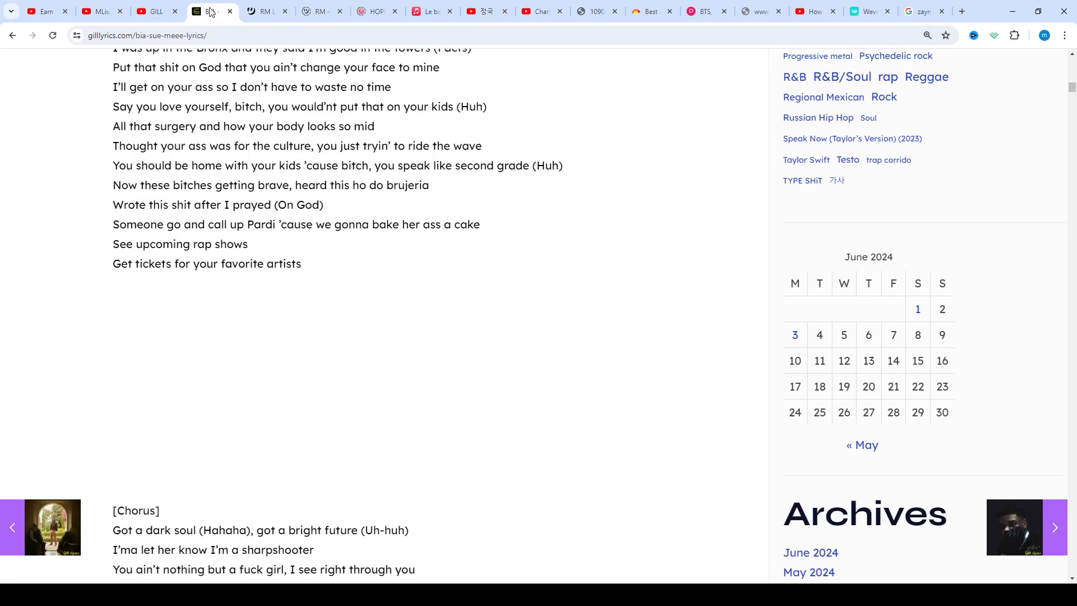
scroll("down", 3)
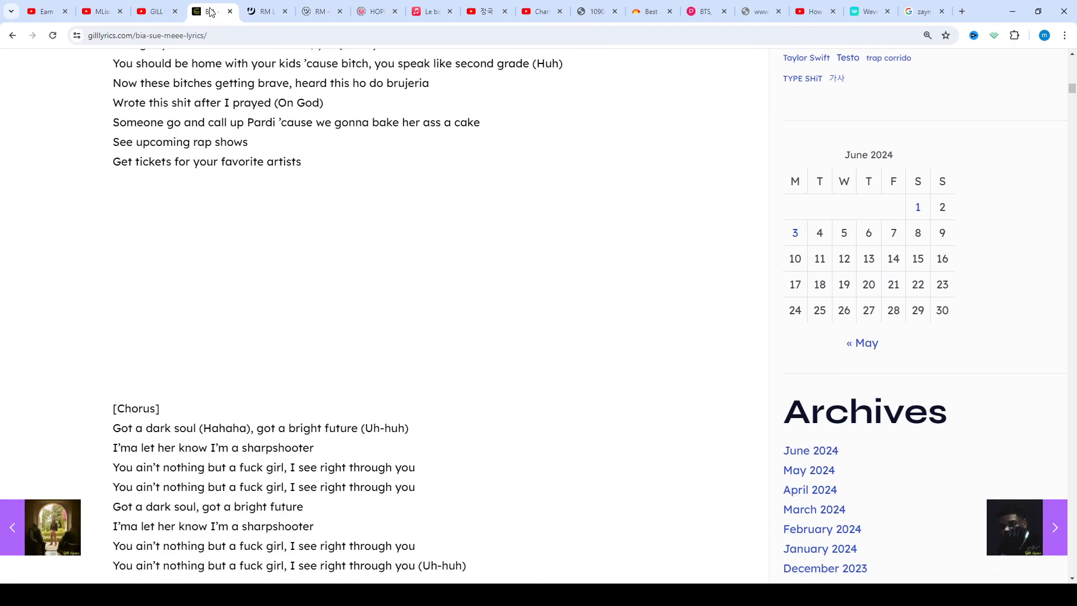
scroll("down", 3)
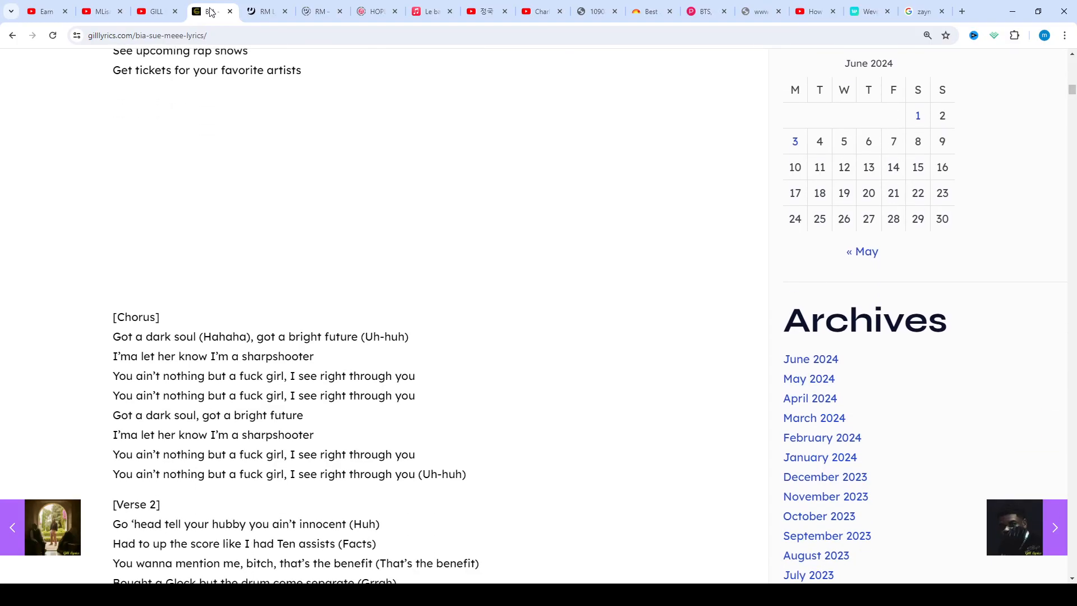
scroll("down", 3)
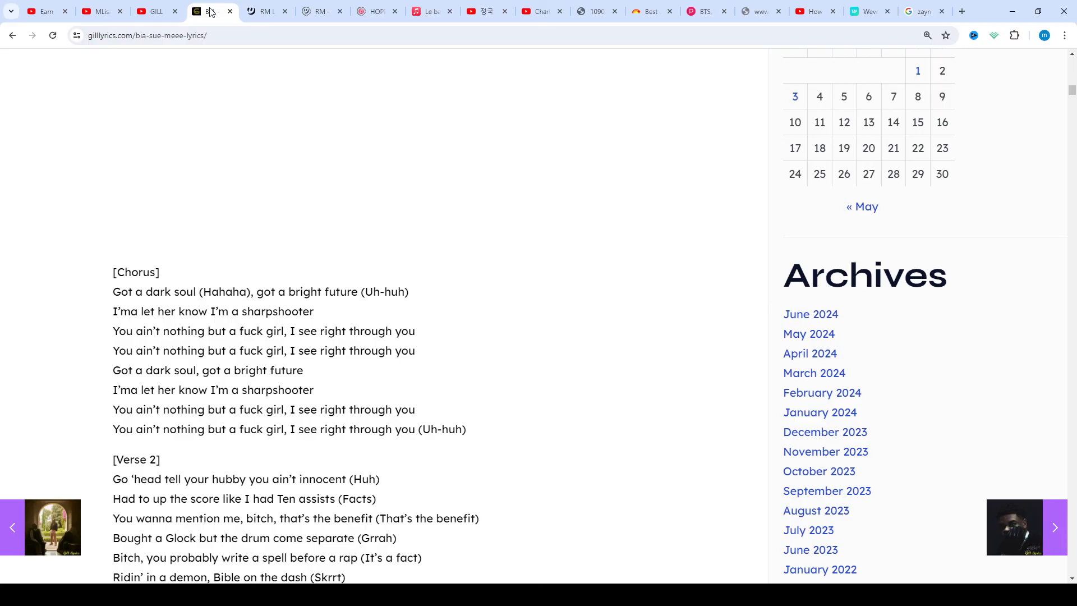
scroll("down", 3)
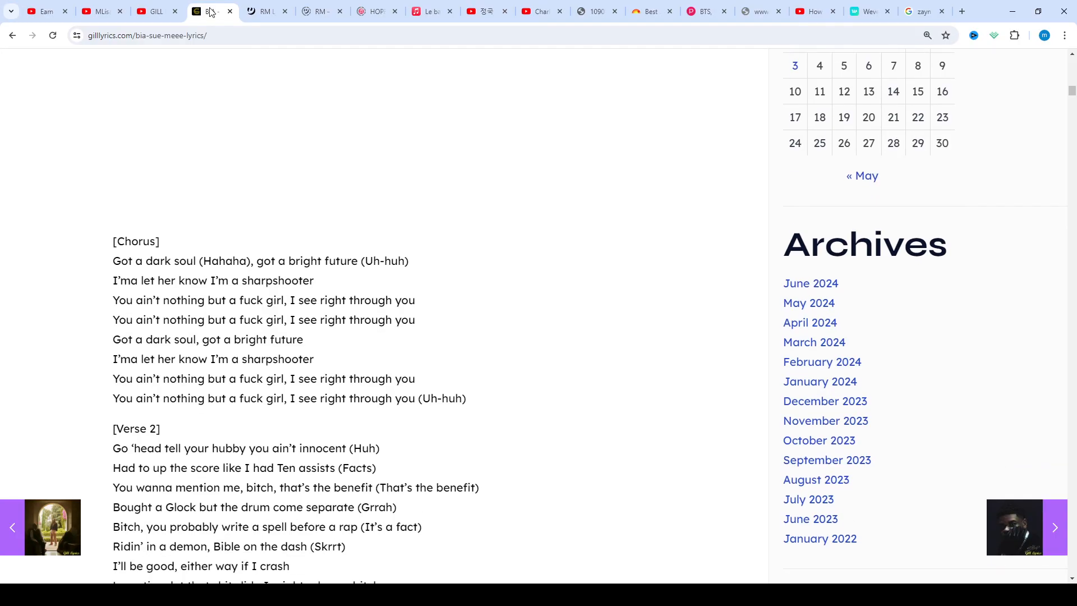
scroll("down", 3)
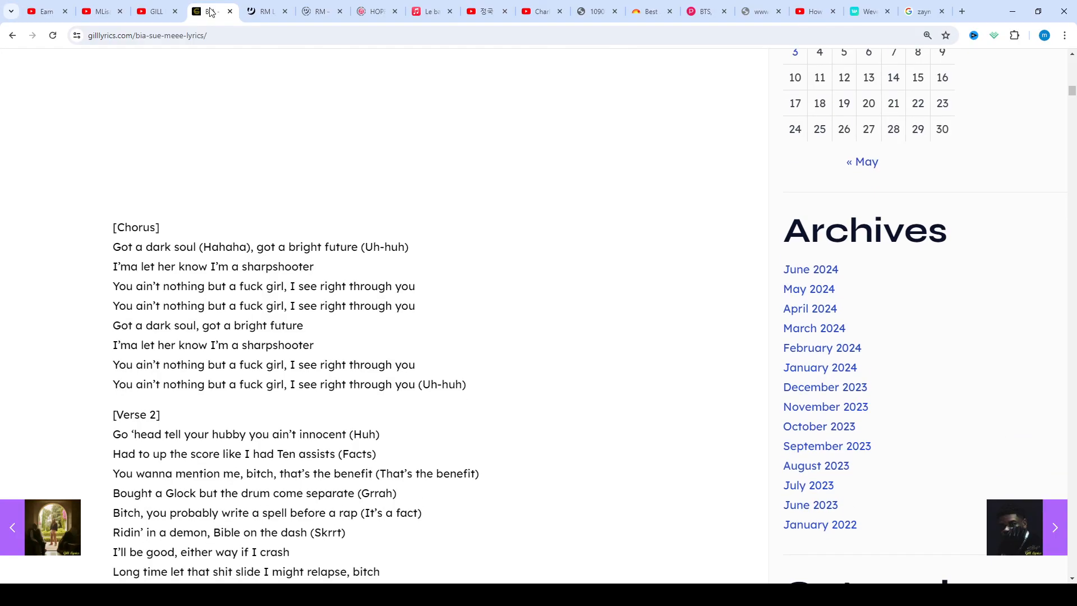